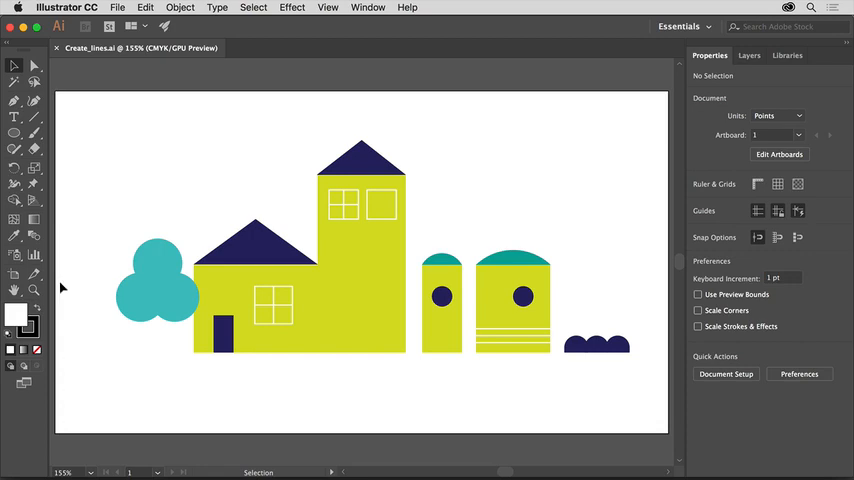
mouse_move(112, 344)
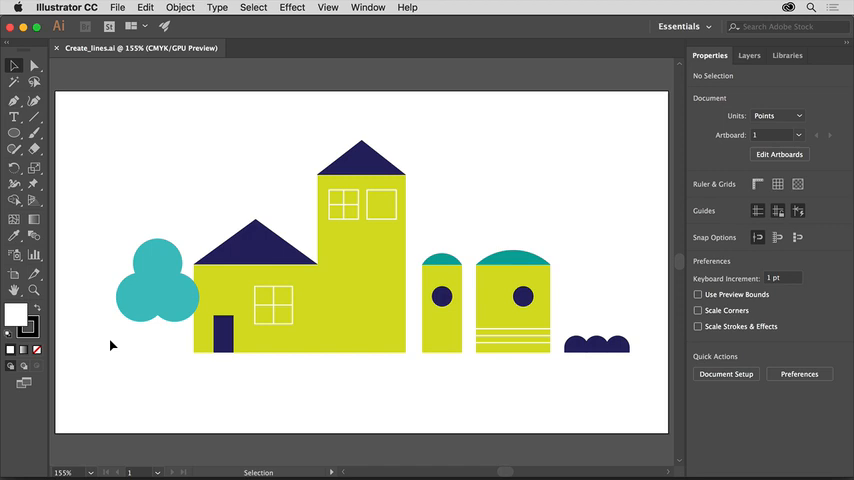
mouse_move(114, 108)
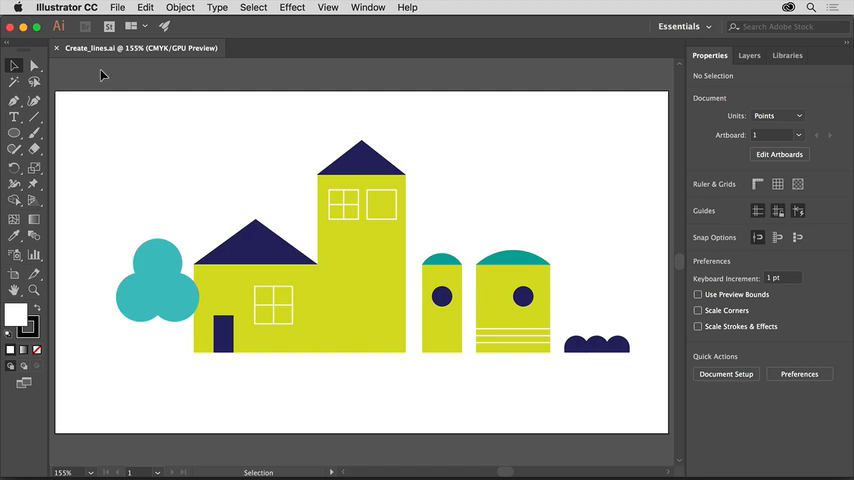
- Fit the Create_lines artboard to fill the whole window
left_click(328, 8)
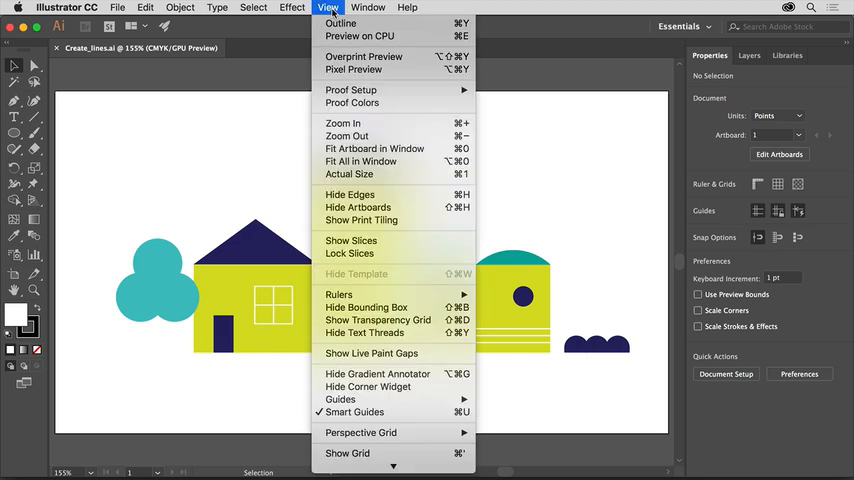
mouse_move(390, 148)
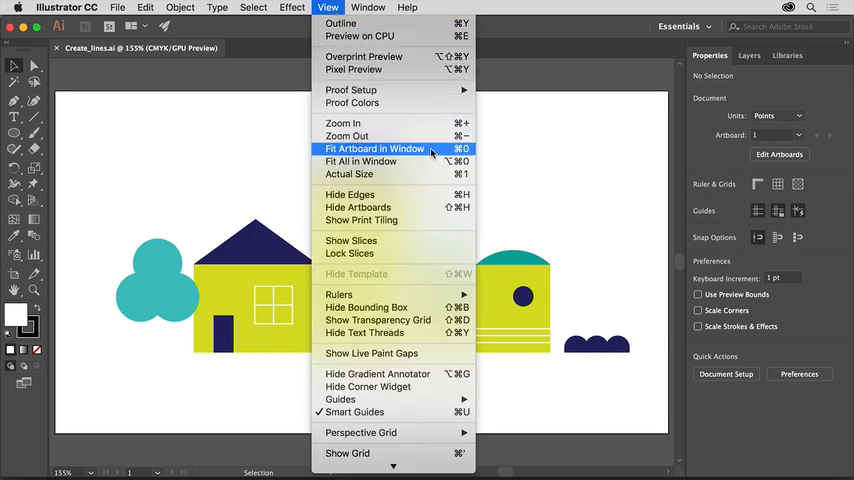
left_click(376, 148)
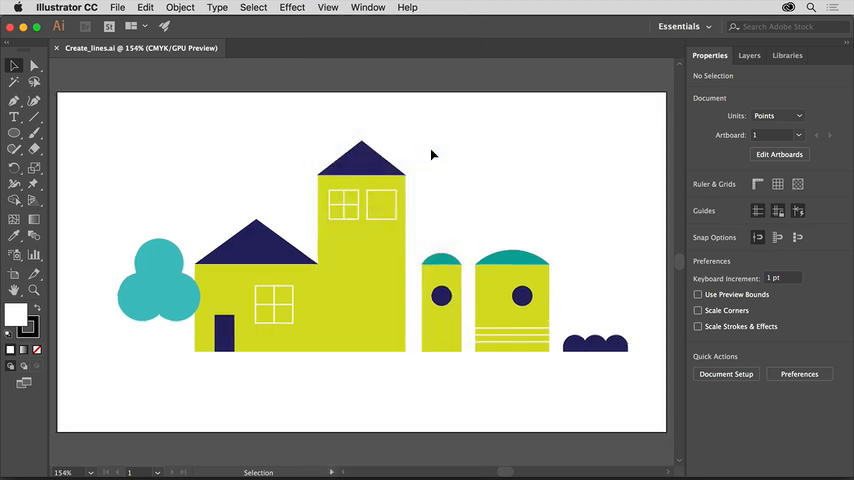
mouse_move(164, 148)
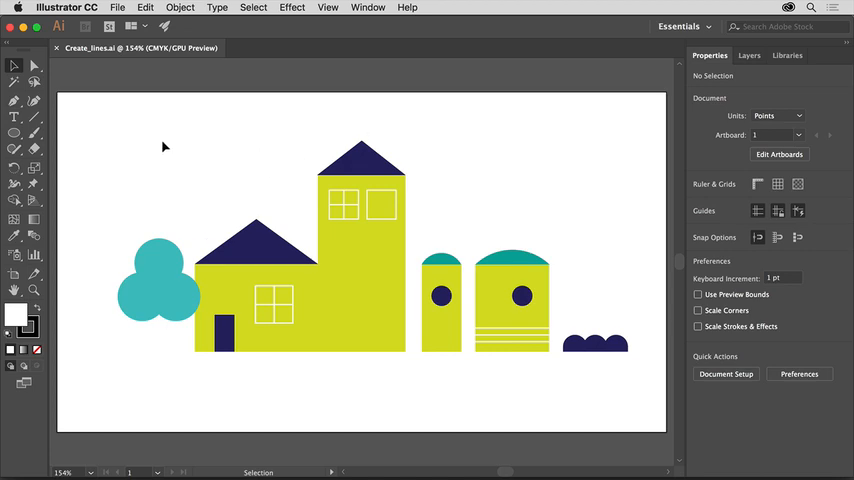
mouse_move(32, 122)
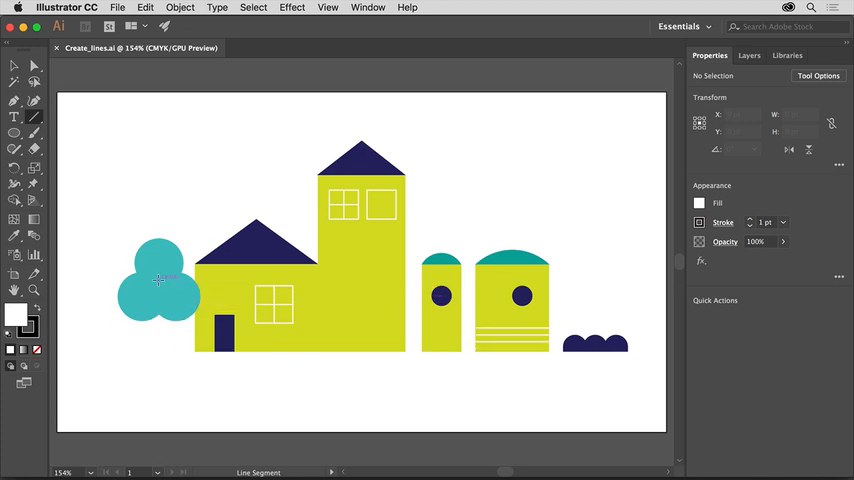
- Draw a thin trunk line from the teal tree's centre down below it with the Line Segment tool
left_click_drag(164, 280, 150, 348)
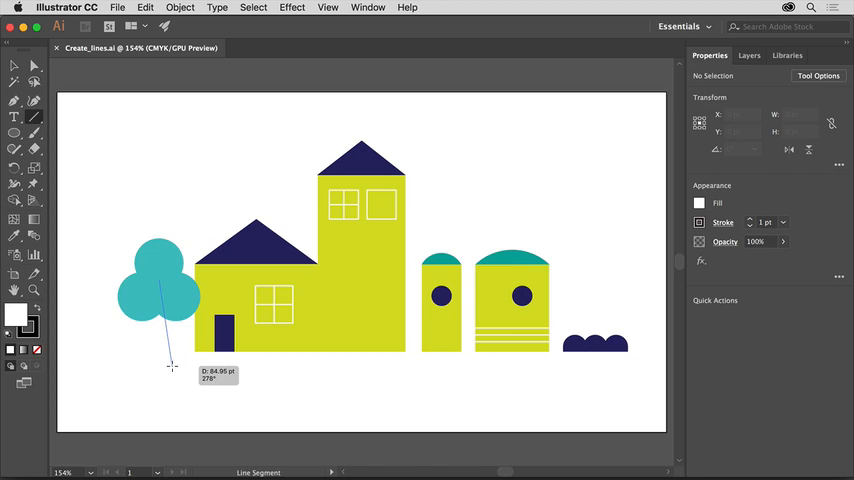
left_click_drag(170, 368, 144, 362)
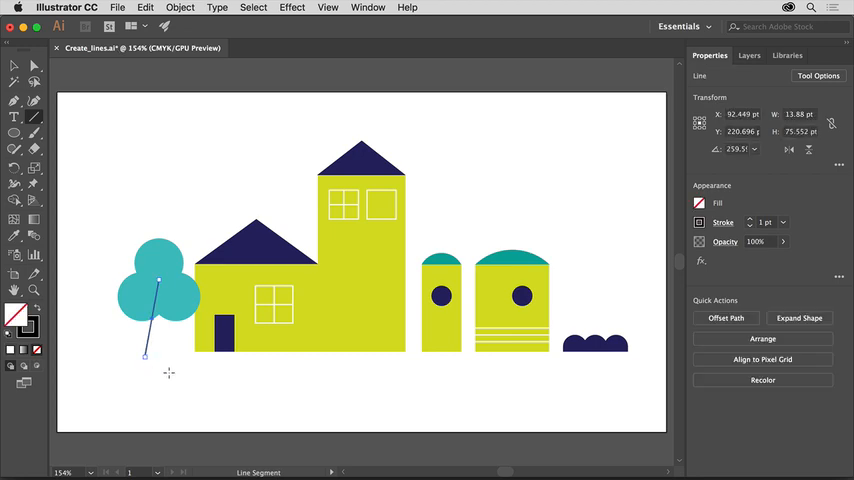
mouse_move(172, 374)
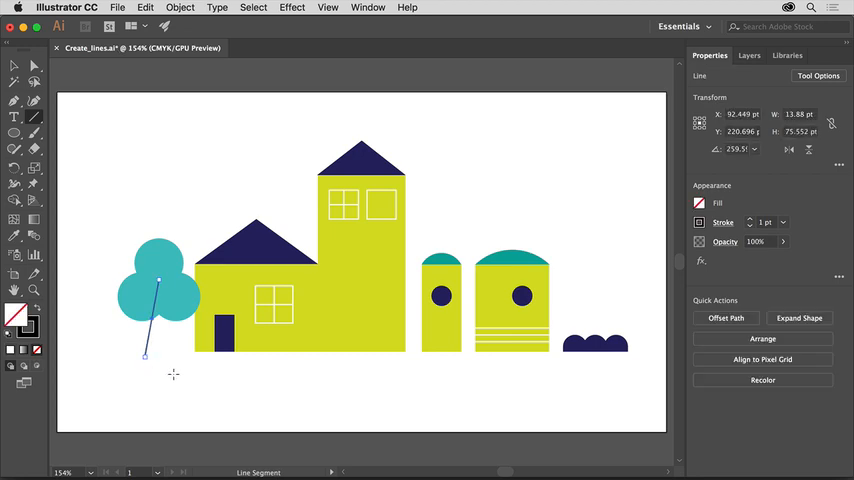
mouse_move(164, 360)
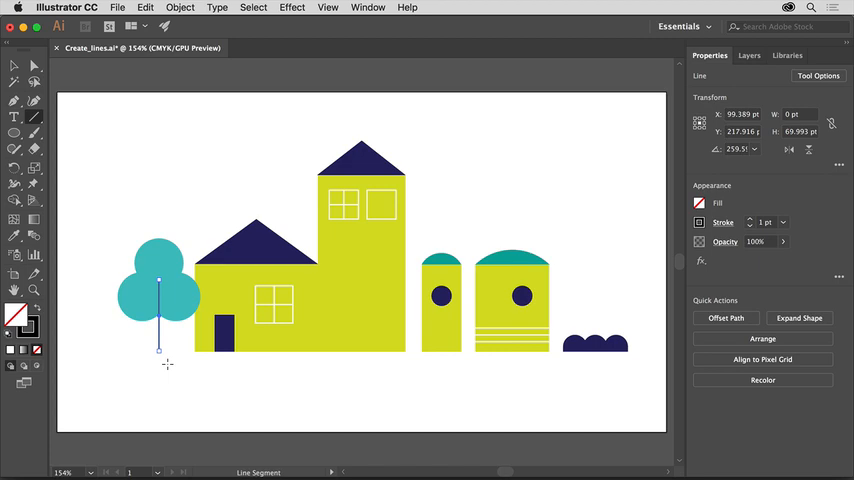
mouse_move(566, 360)
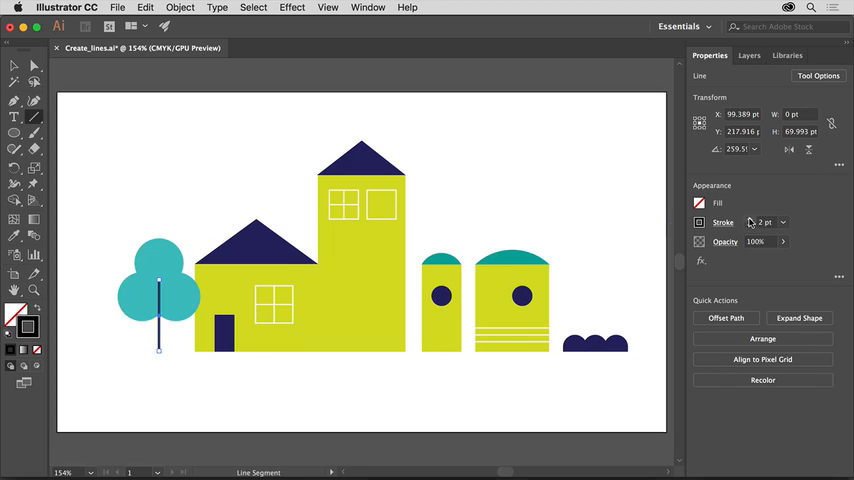
mouse_move(178, 340)
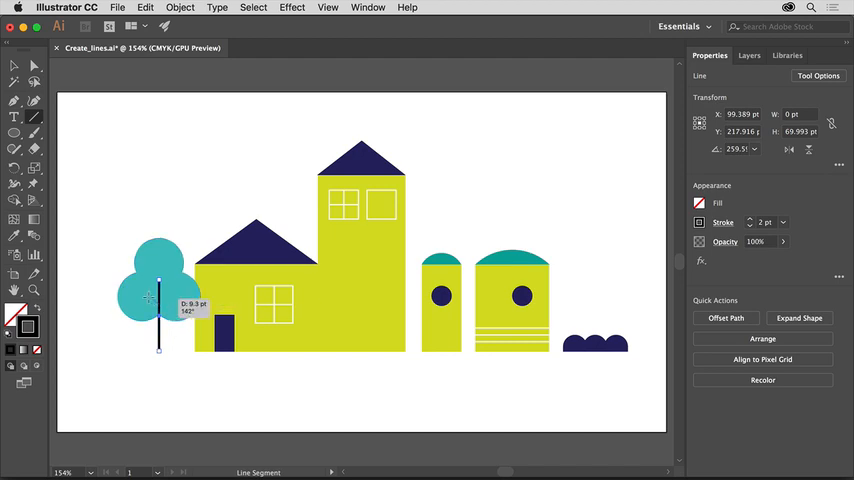
- Draw a black branch line forking off the trunk into the tree's canopy
left_click_drag(160, 290, 410, 290)
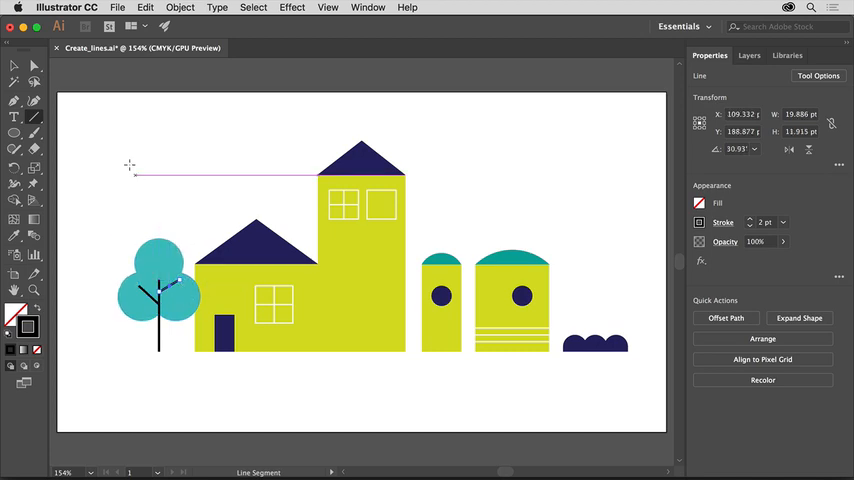
- Select the tree's trunk line and paste a copy of it onto the tall yellow building
left_click(14, 66)
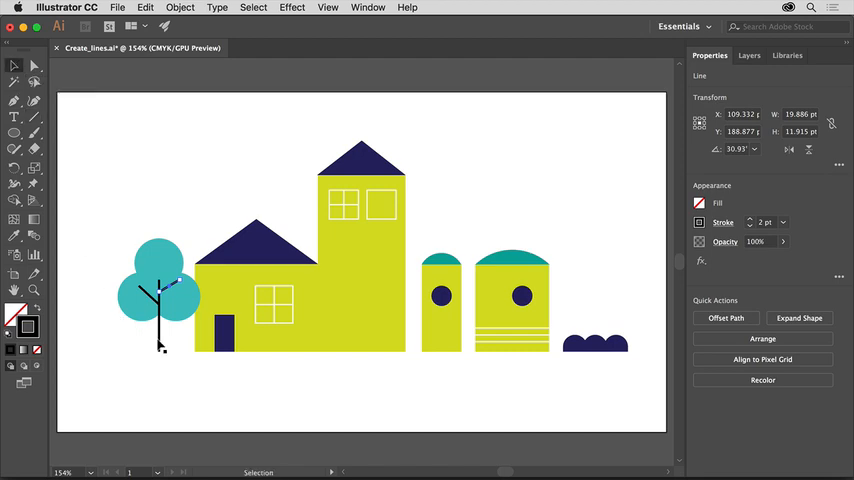
left_click(160, 344)
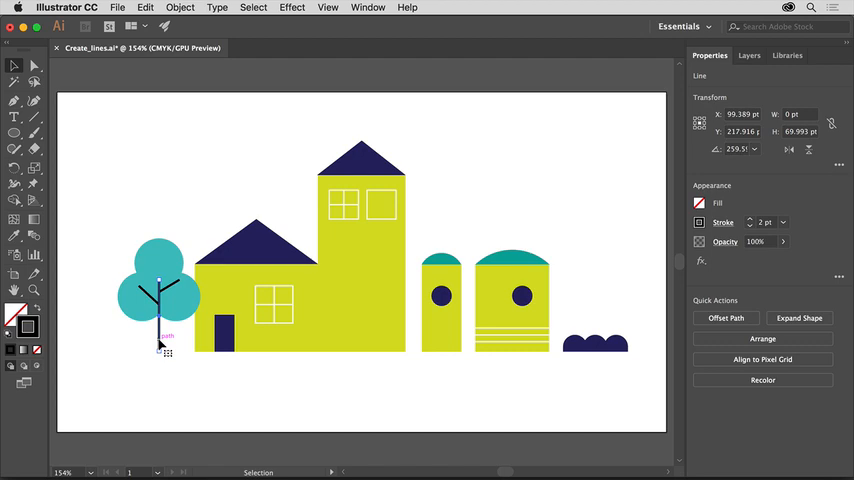
left_click(144, 8)
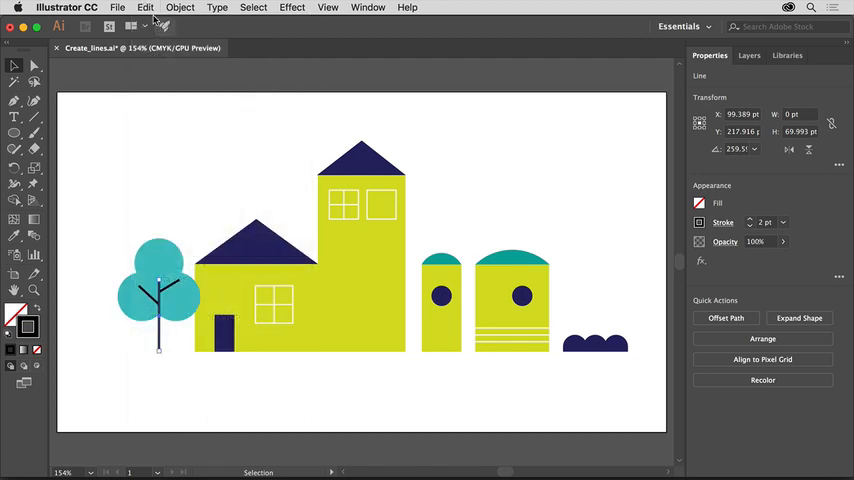
left_click(144, 8)
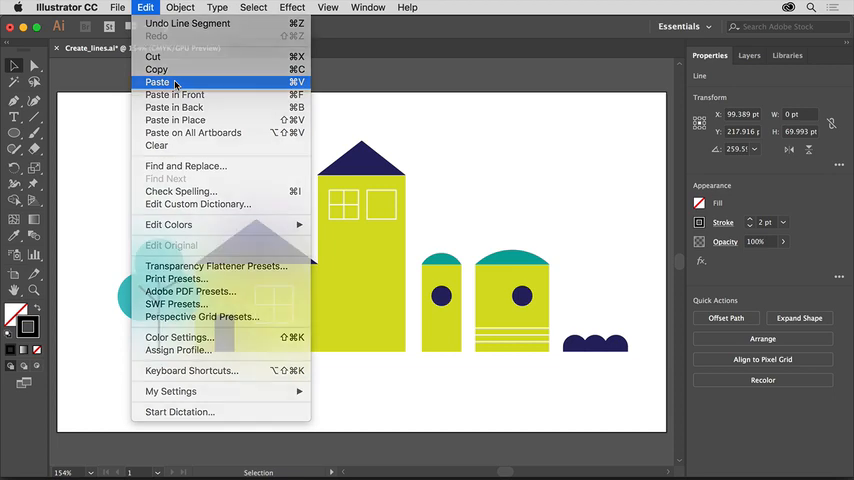
left_click(158, 82)
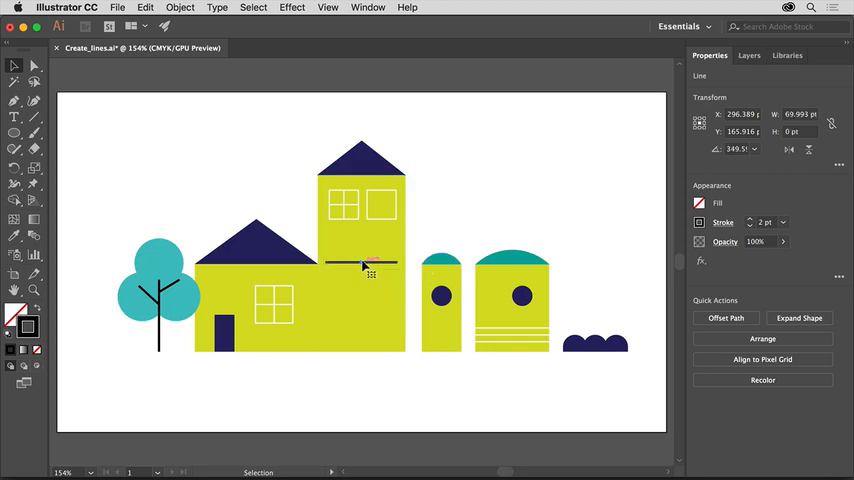
- Move the pasted line beneath the buildings and stretch it into a long ground line across the scene
left_click_drag(368, 264, 168, 364)
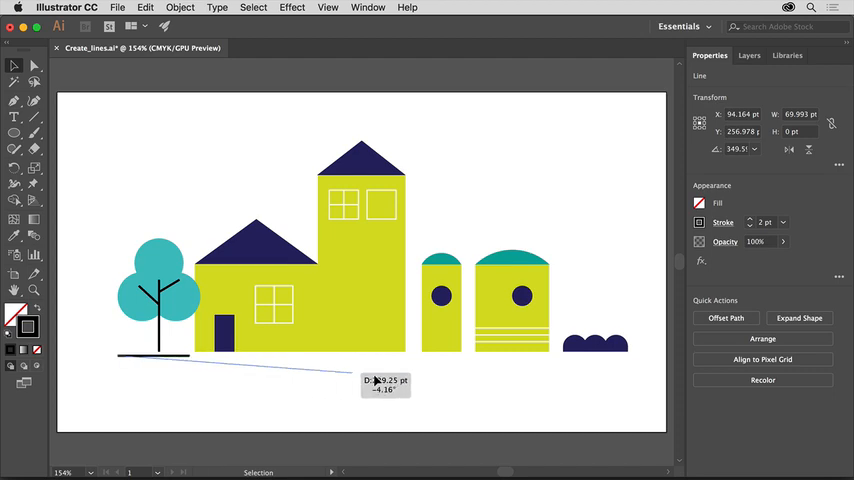
left_click_drag(376, 380, 636, 366)
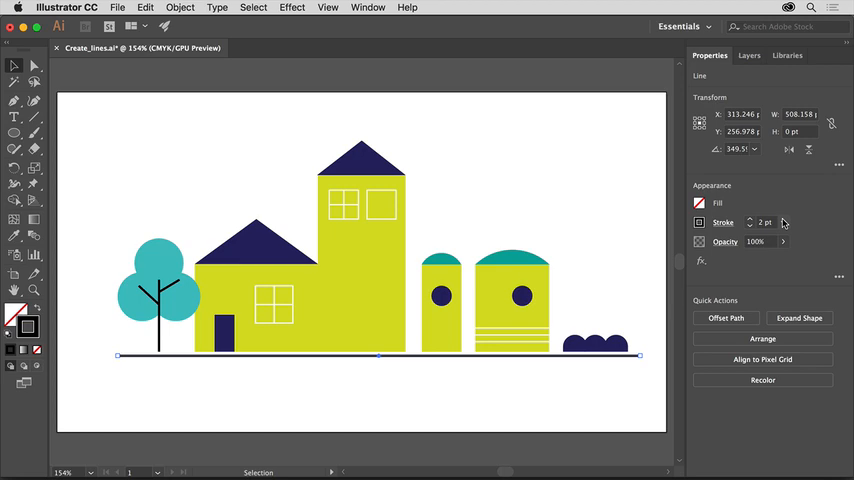
- Give the ground line a heavy 16 pt stroke so it becomes a thick black bar
left_click(784, 222)
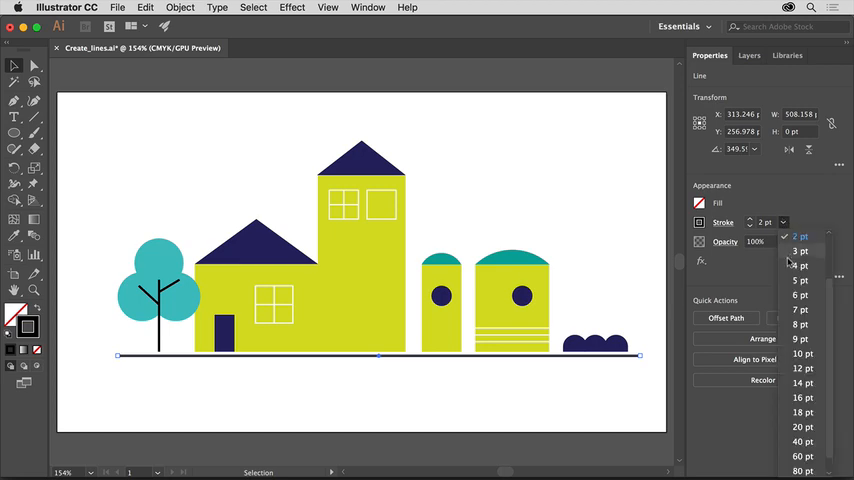
mouse_move(804, 396)
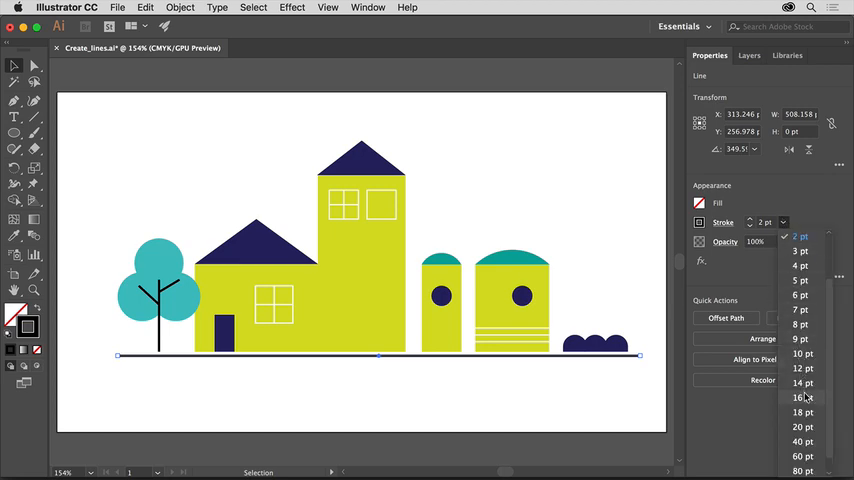
left_click(800, 396)
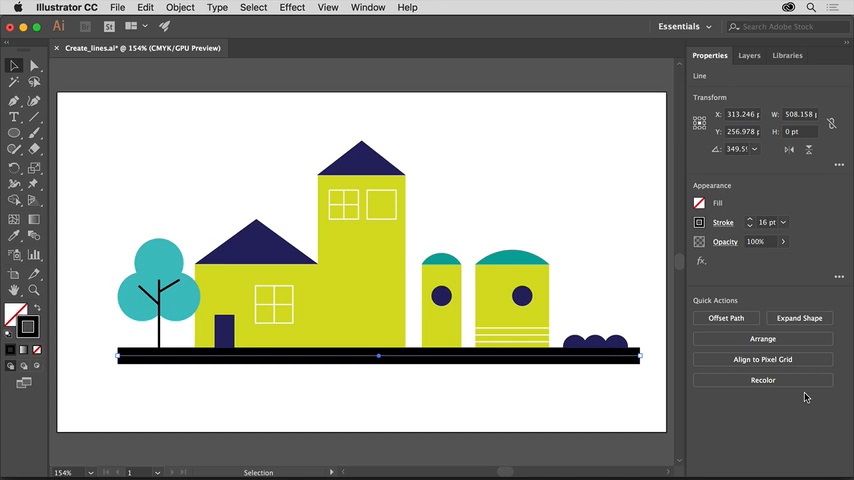
mouse_move(786, 348)
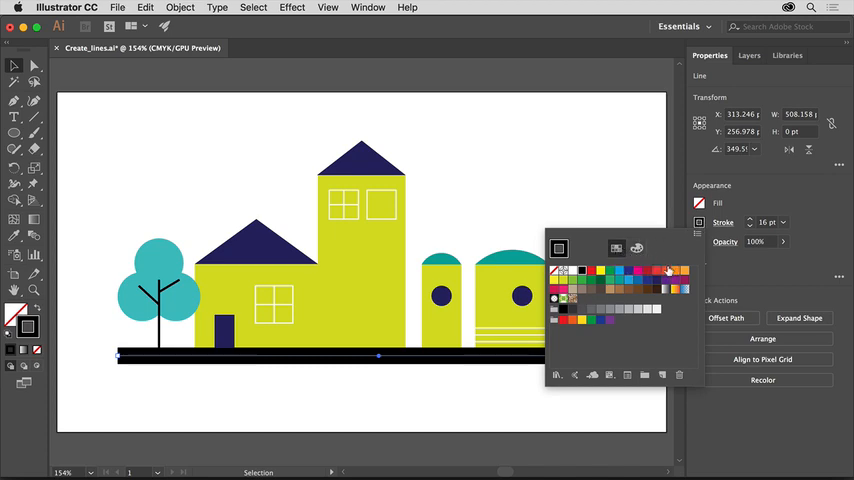
- Recolour the thick ground bar's stroke from black to orange
left_click(668, 272)
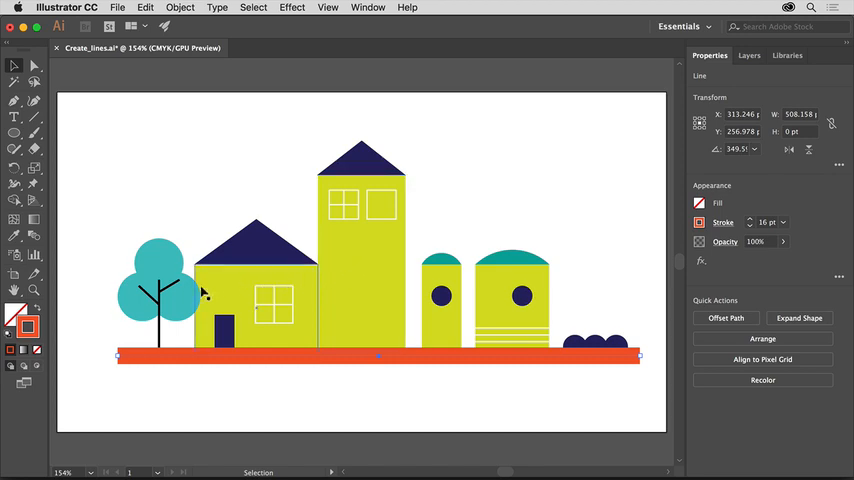
mouse_move(184, 294)
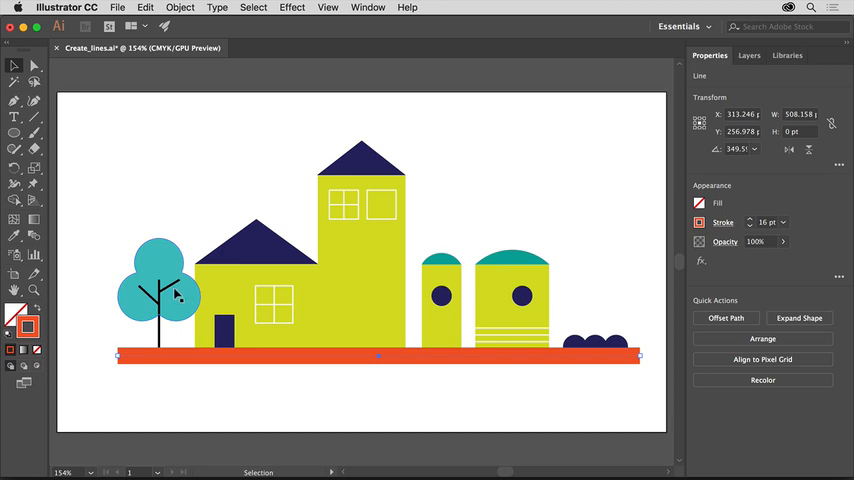
- Select a tree branch and zoom in on the tree and neighbouring house
left_click(160, 290)
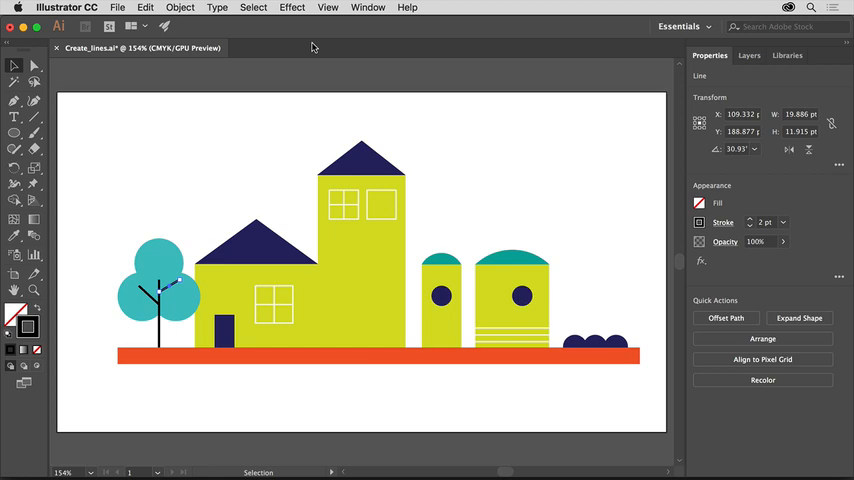
left_click(328, 8)
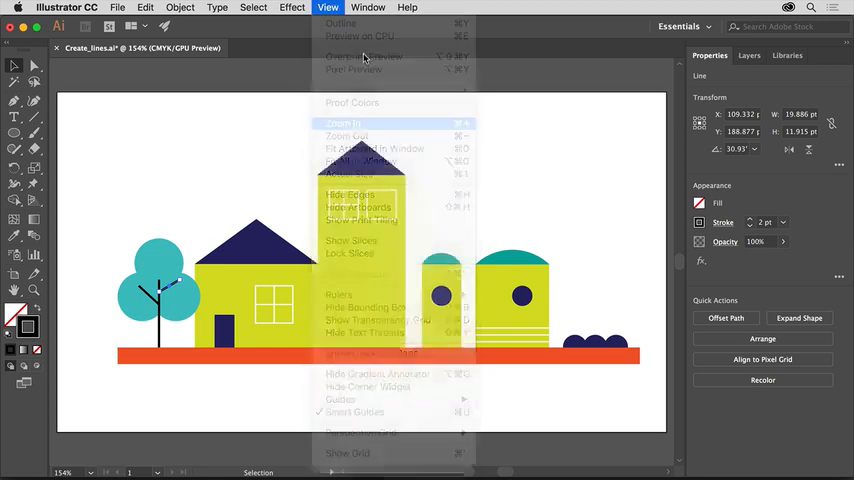
left_click(346, 136)
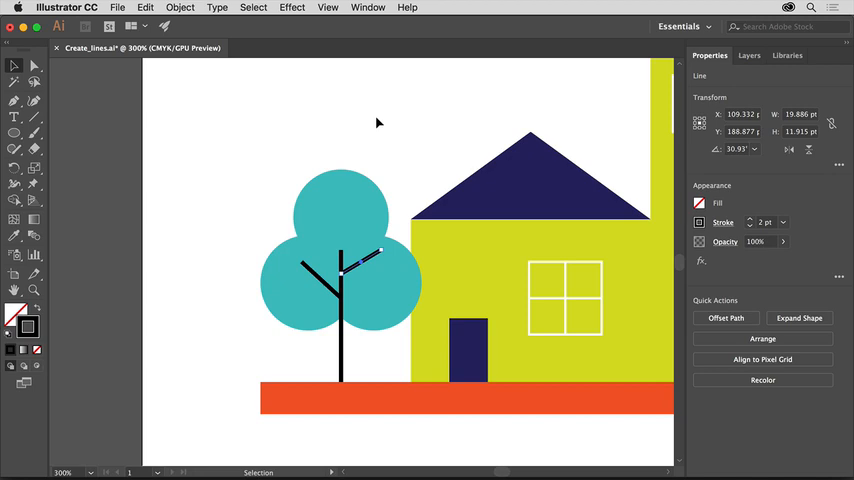
mouse_move(292, 152)
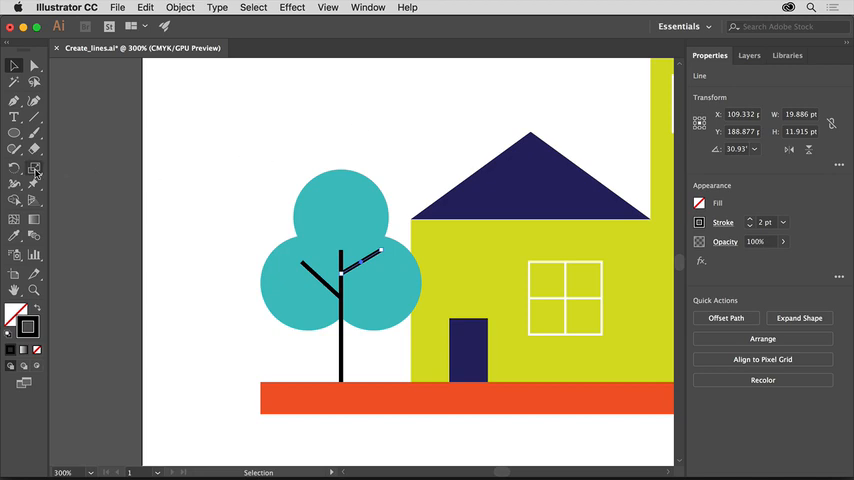
- Bend the tree's right-hand branch into a smooth upward curve with the Reshape tool
left_click(34, 168)
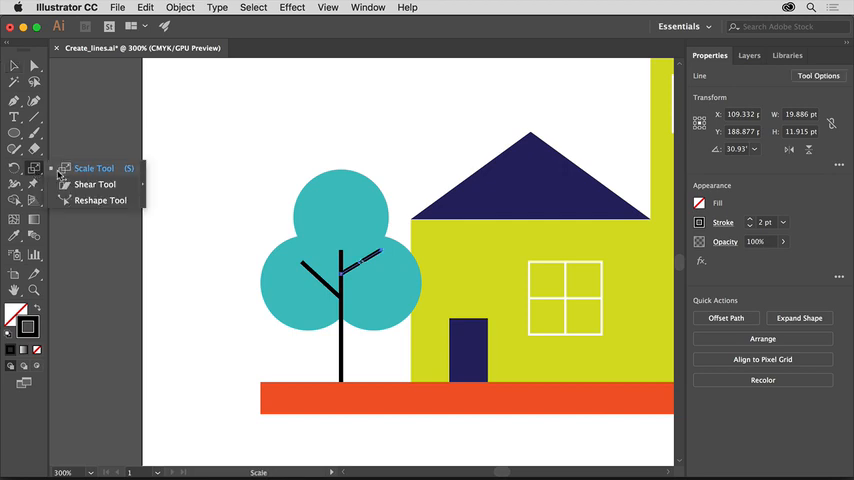
left_click(100, 200)
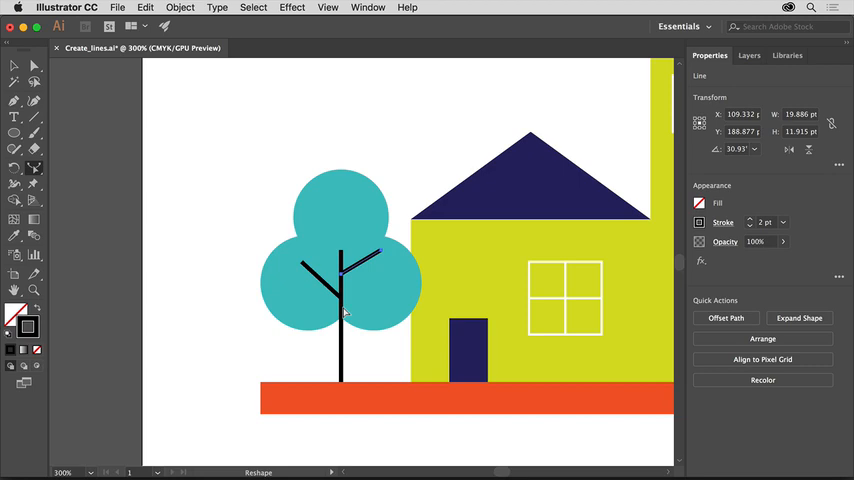
mouse_move(368, 270)
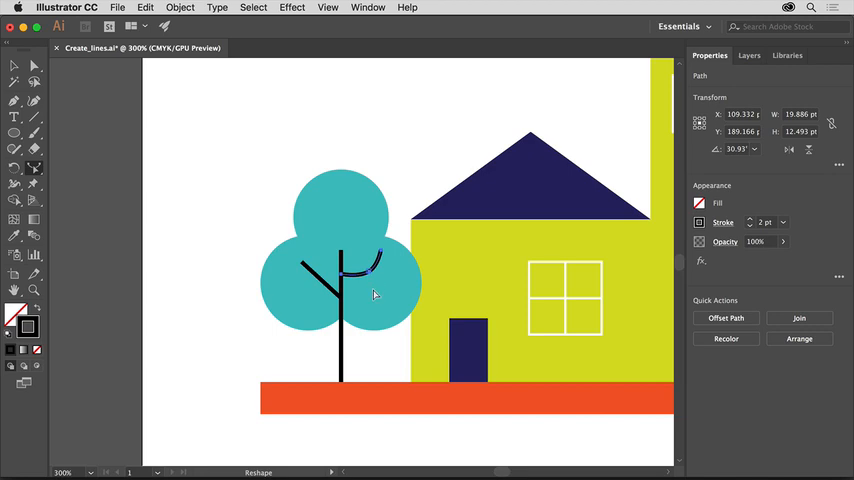
mouse_move(372, 208)
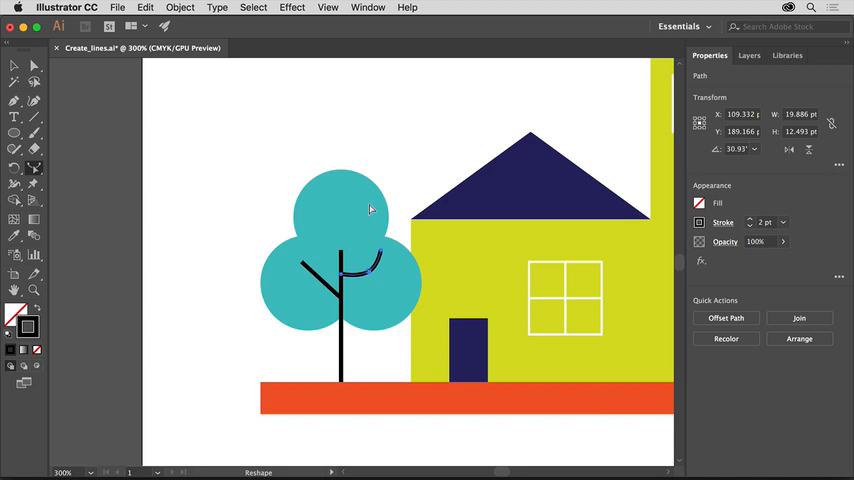
left_click(328, 8)
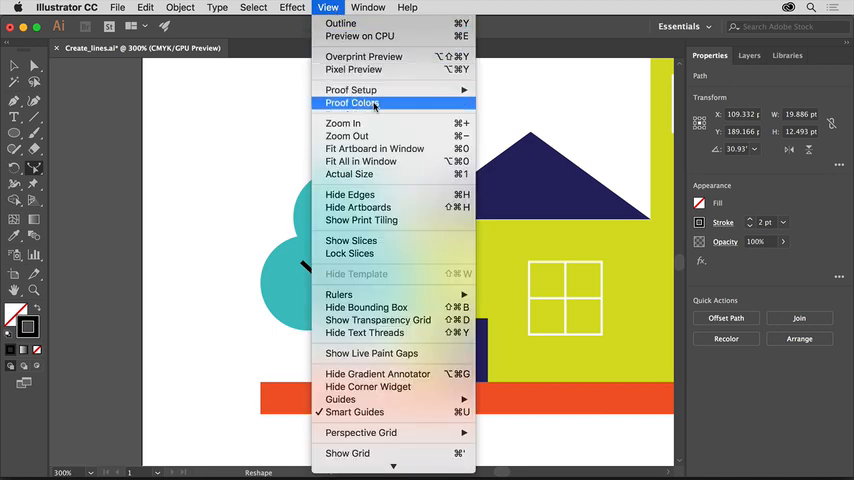
- Fit the artboard back in the window to show the whole town illustration again
left_click(374, 148)
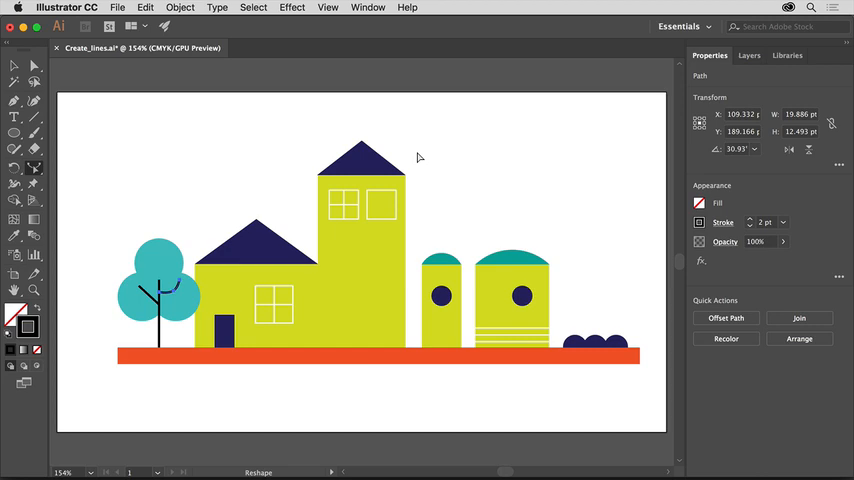
mouse_move(392, 208)
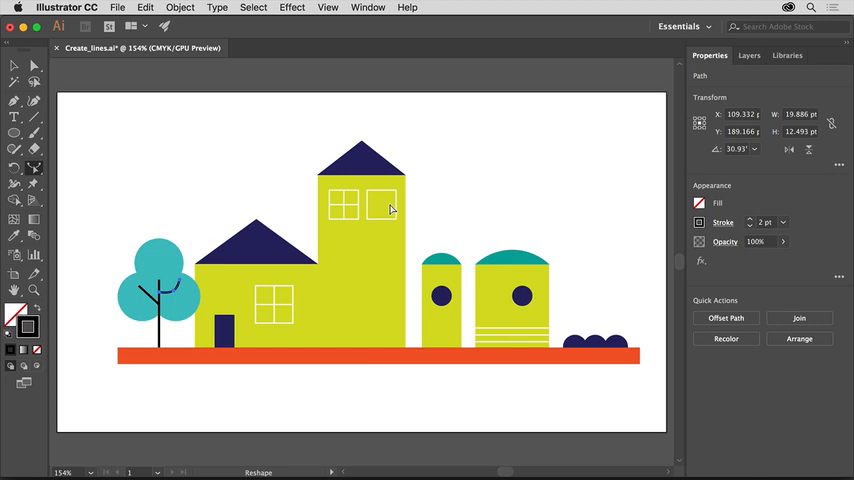
mouse_move(418, 210)
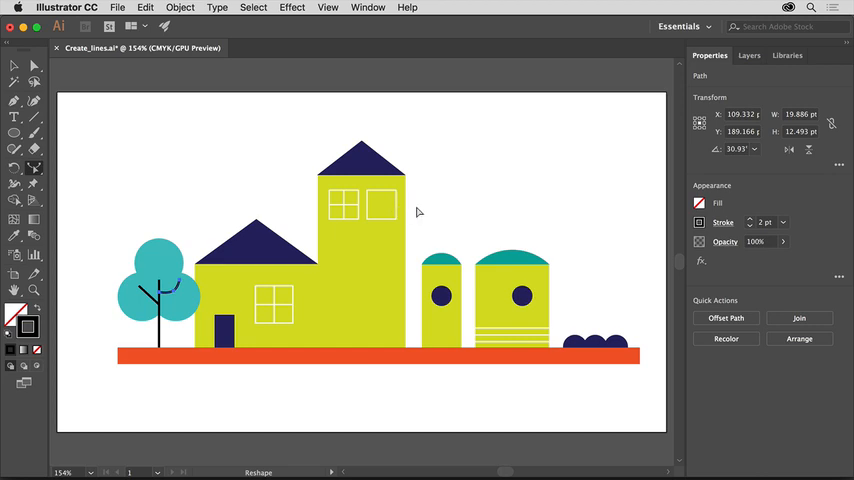
mouse_move(426, 216)
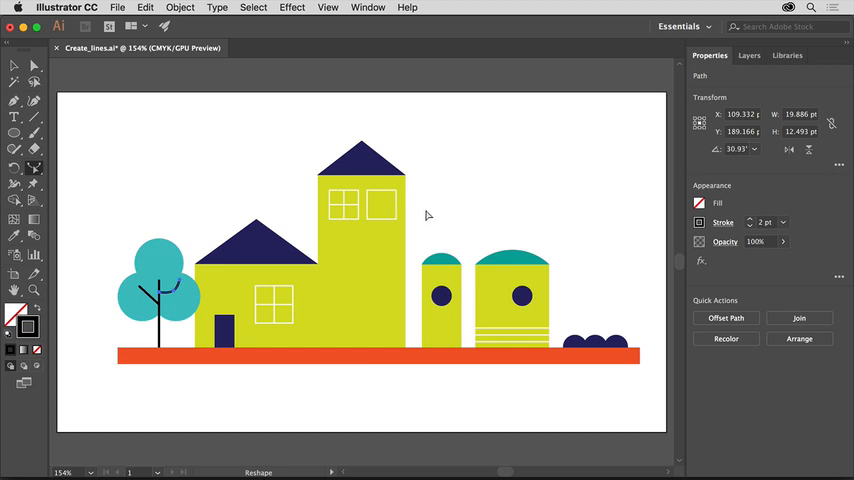
mouse_move(416, 196)
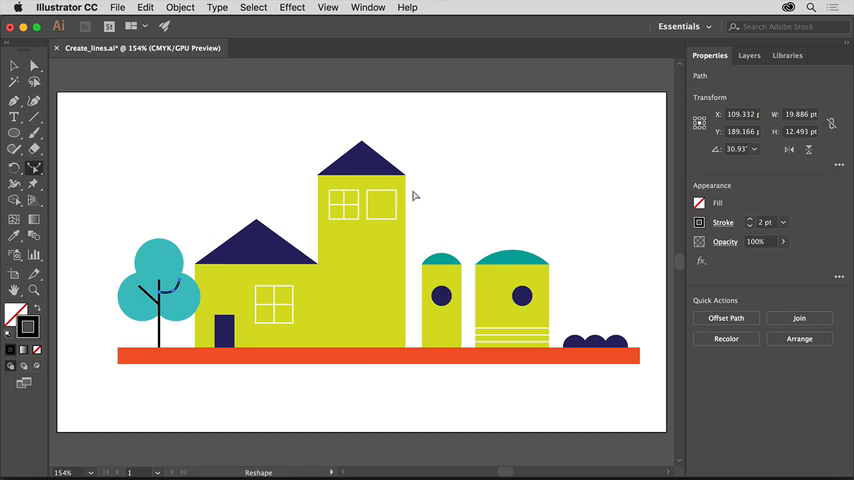
left_click(118, 8)
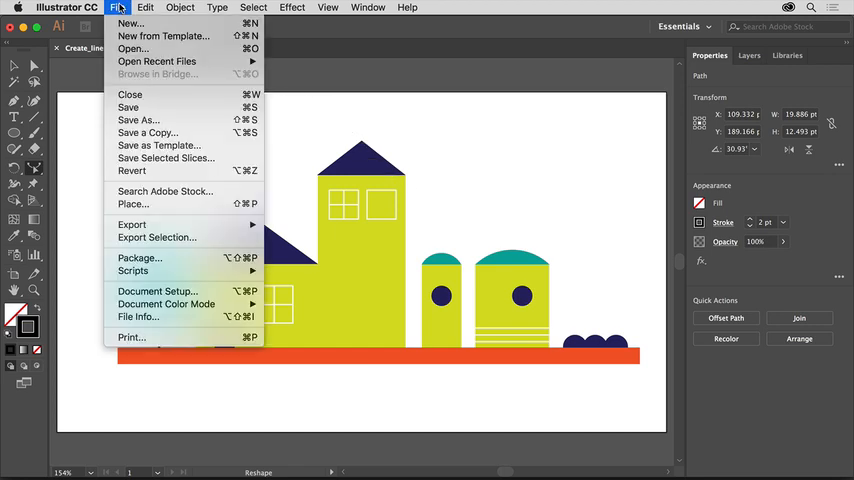